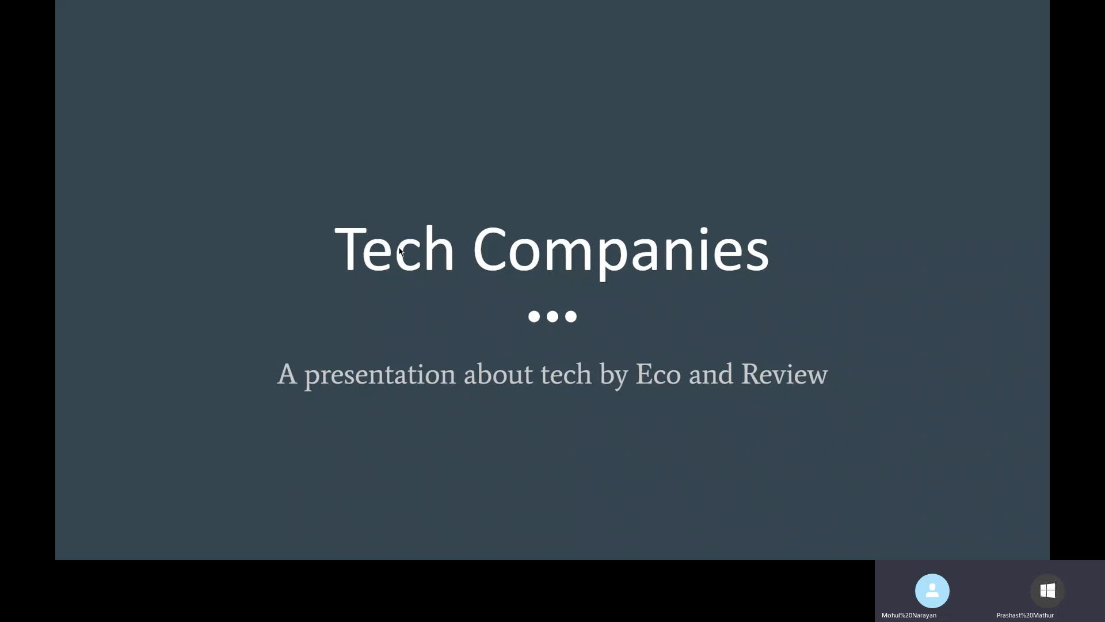
mouse_move(584, 302)
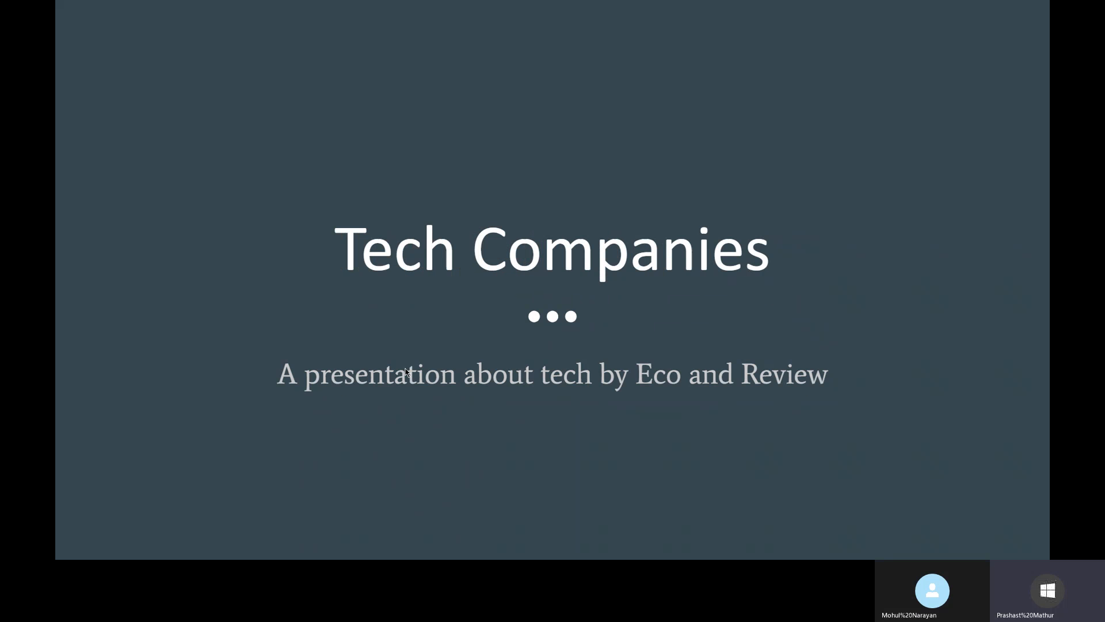
Step: Advance the Tech Companies slideshow to slide 3, the 'They are…' Samsung slide
key("Right")
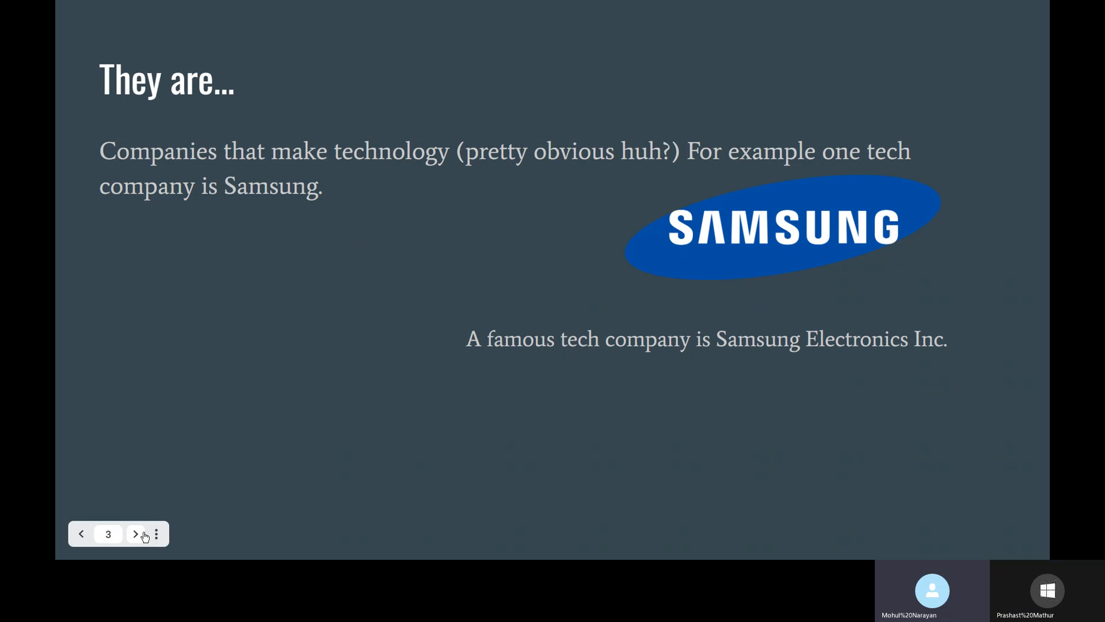
mouse_move(136, 534)
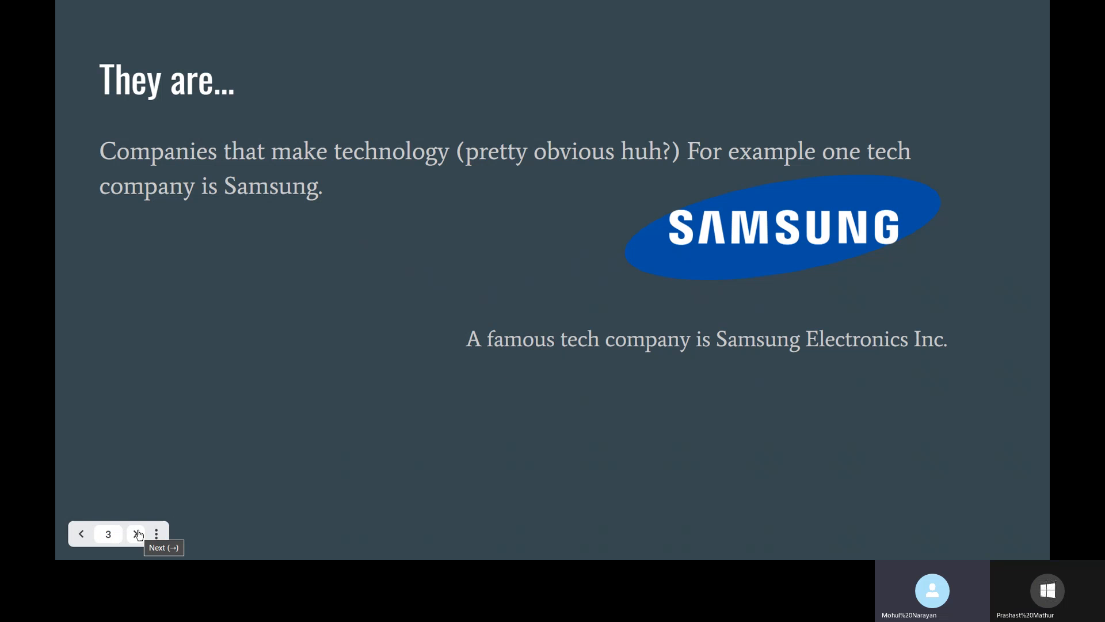
Step: Advance to the 'Examples…' slide listing tech companies from computers to printers
left_click(136, 533)
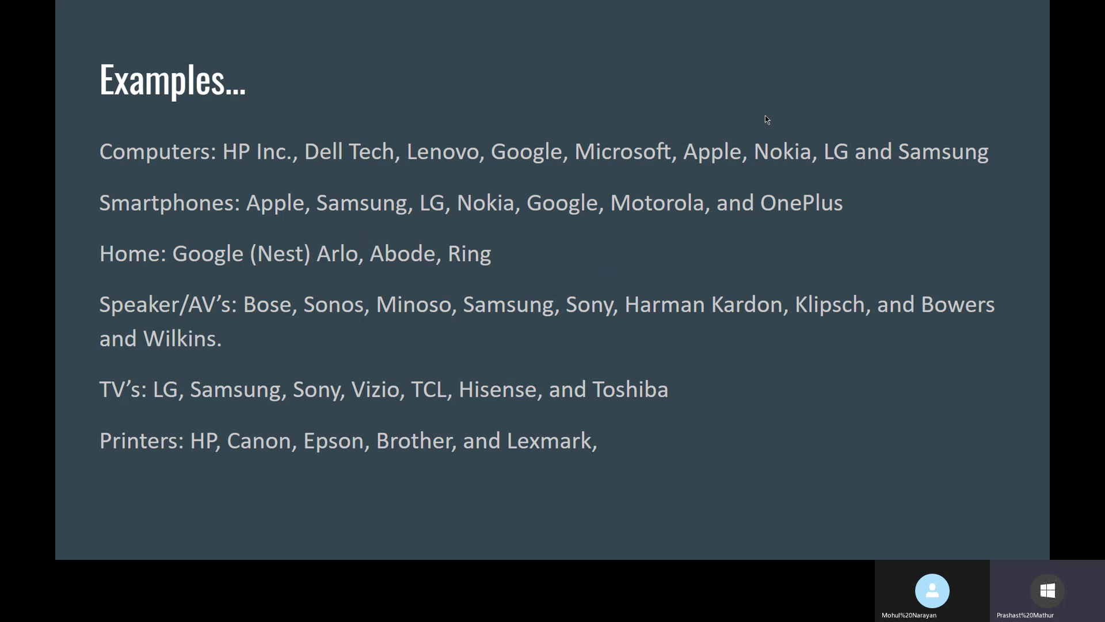
mouse_move(937, 177)
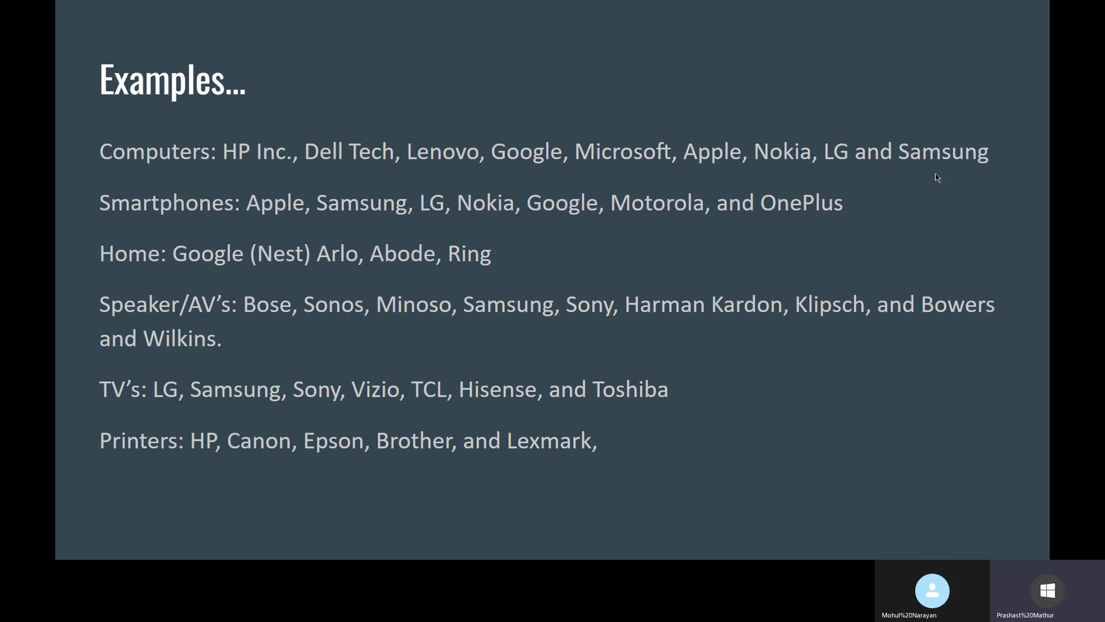
mouse_move(157, 167)
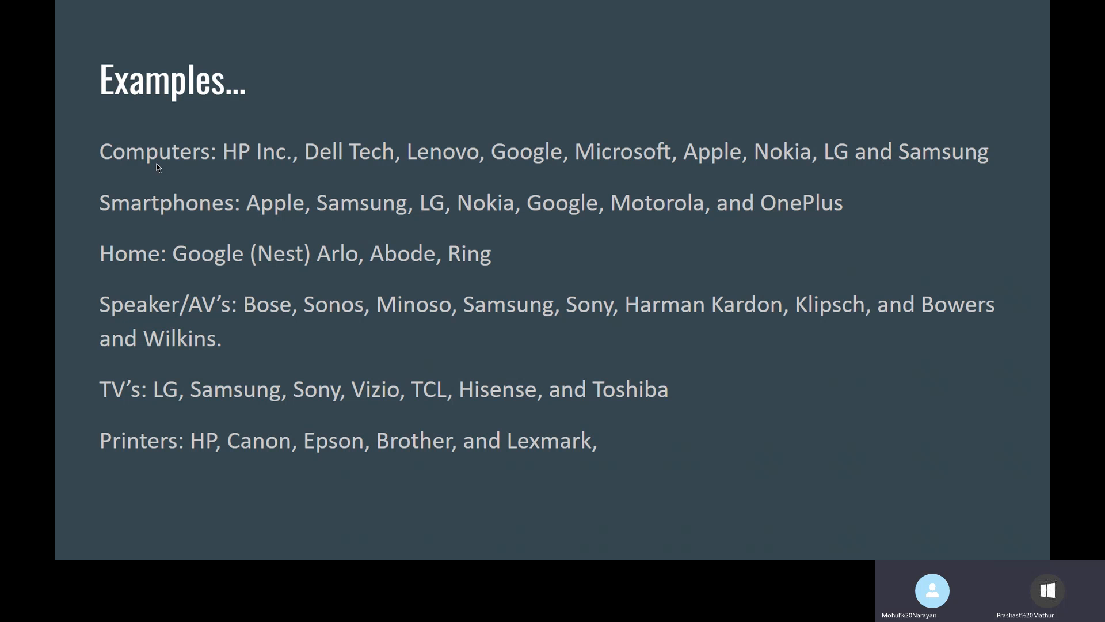
mouse_move(287, 213)
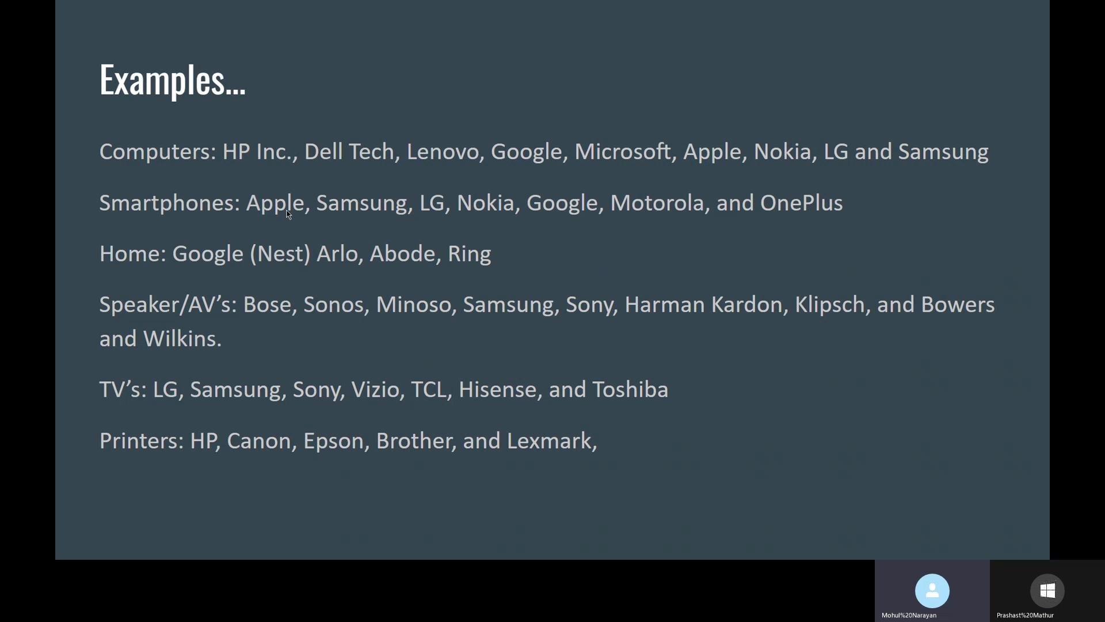
mouse_move(244, 254)
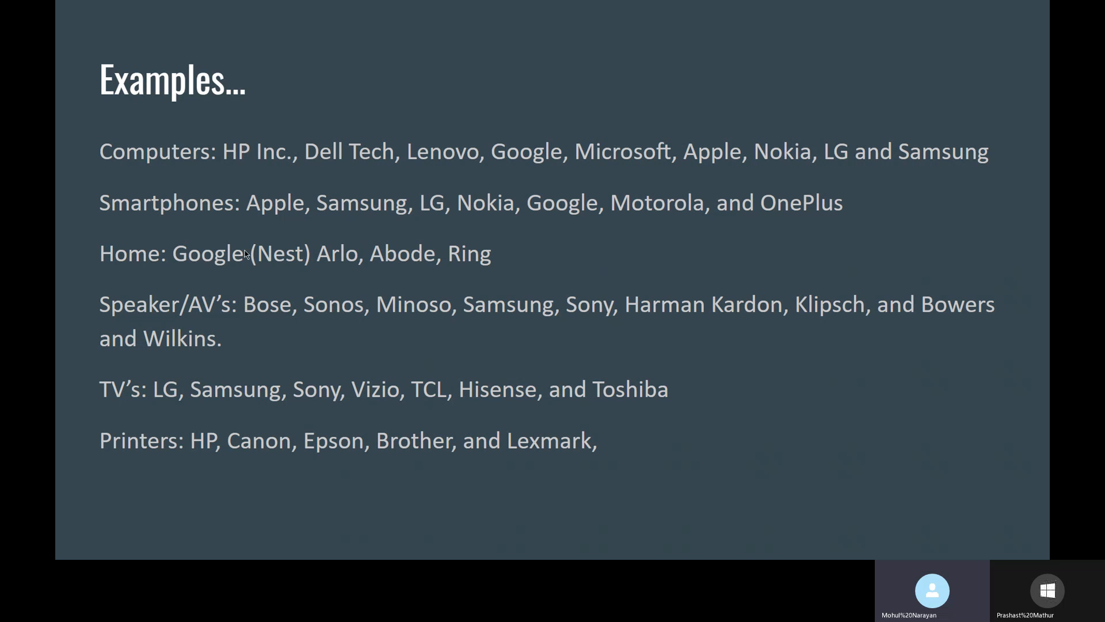
mouse_move(103, 495)
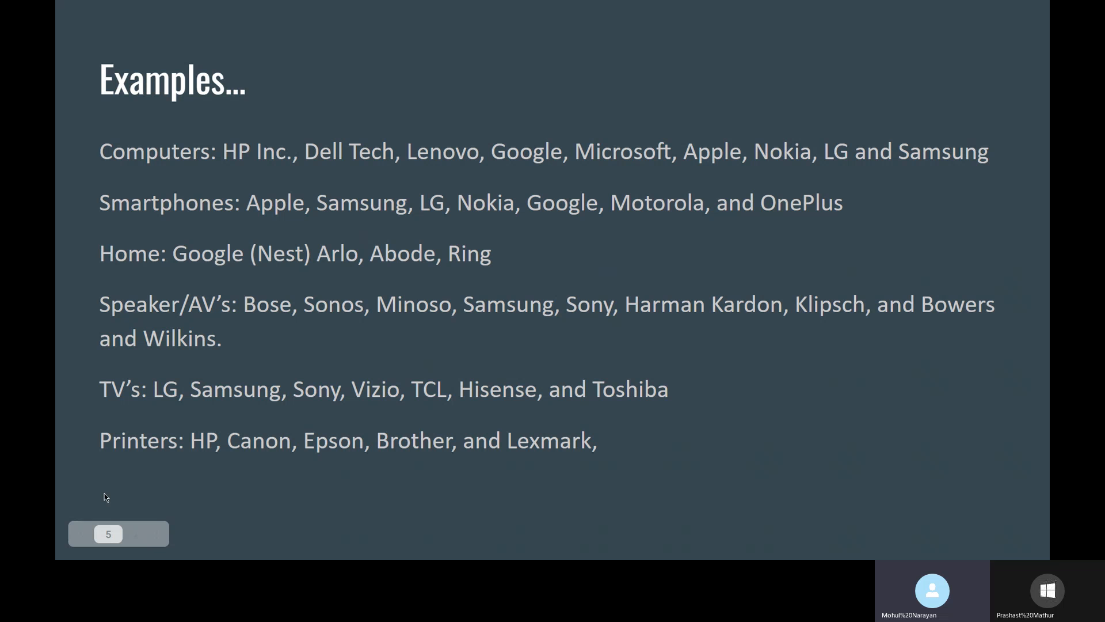
mouse_move(194, 426)
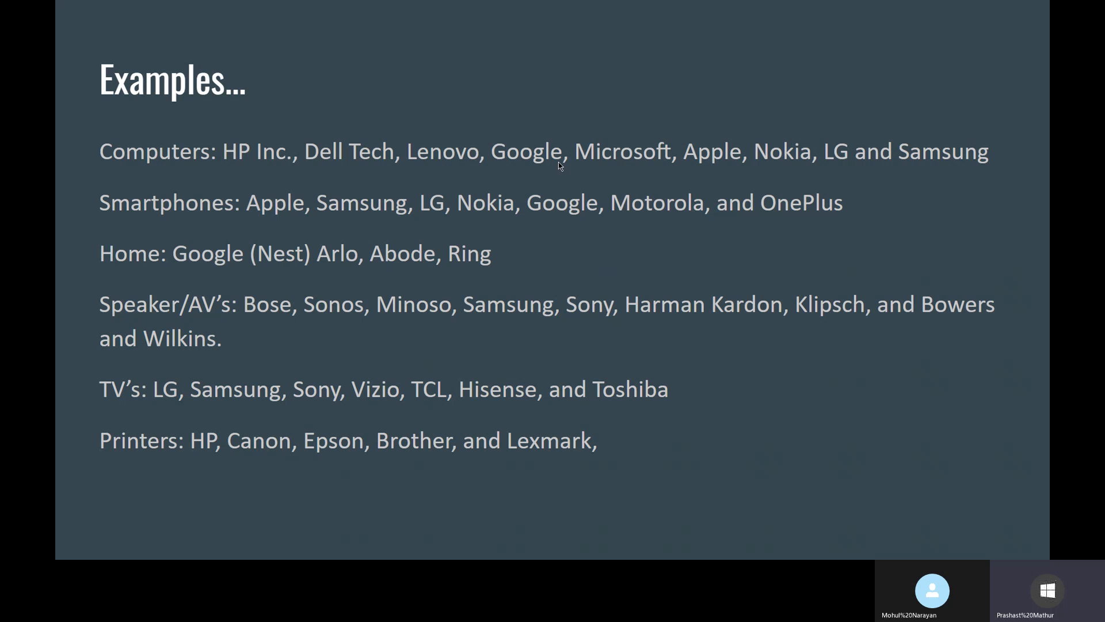
mouse_move(867, 148)
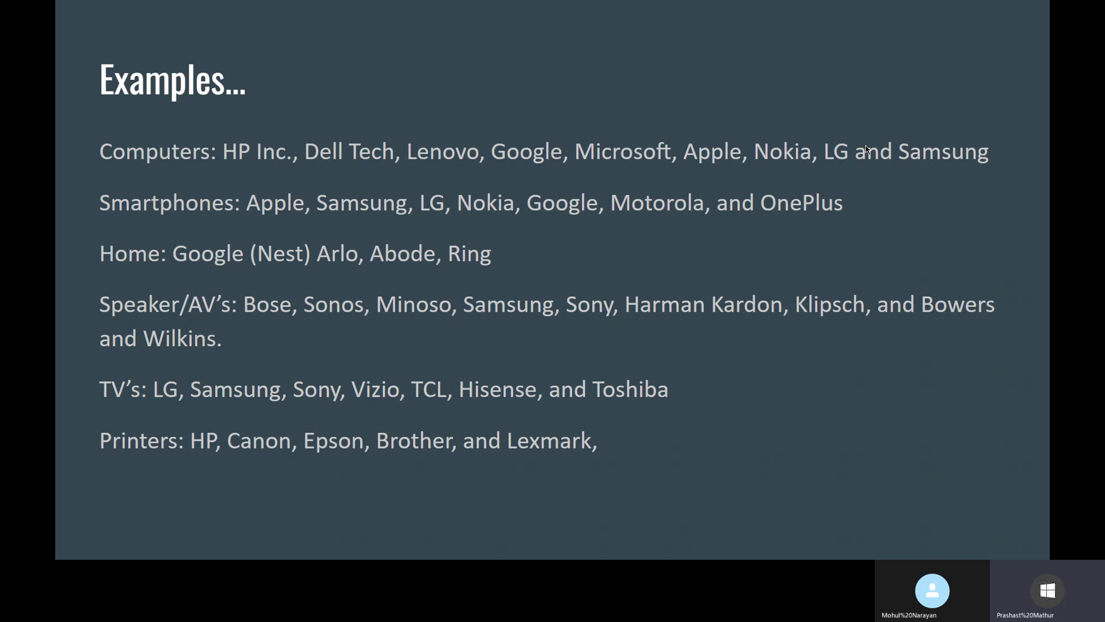
mouse_move(124, 289)
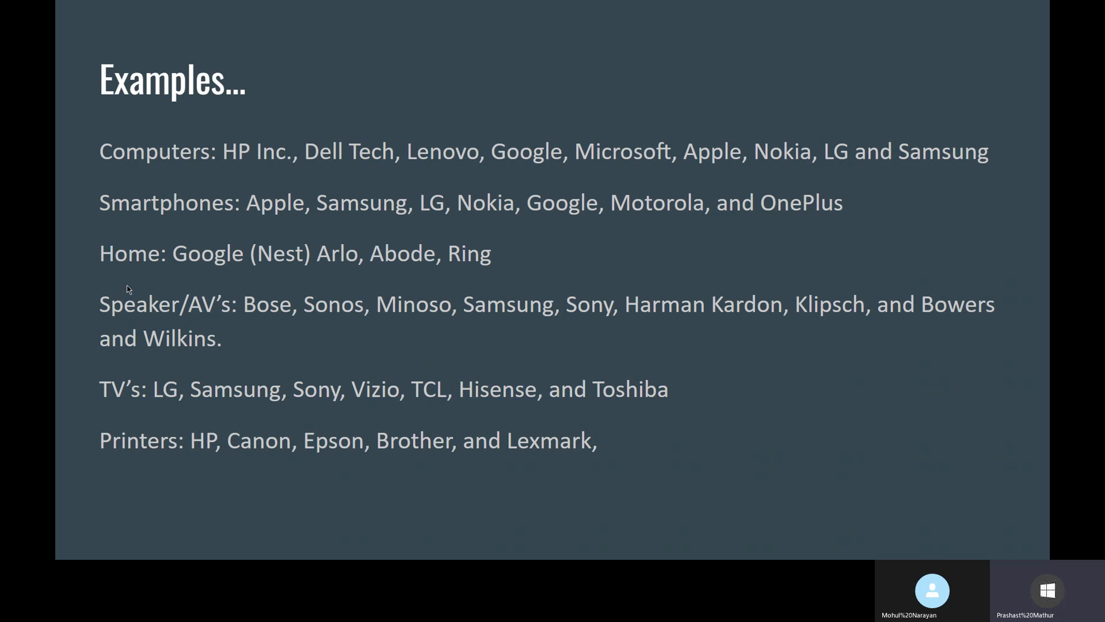
mouse_move(209, 243)
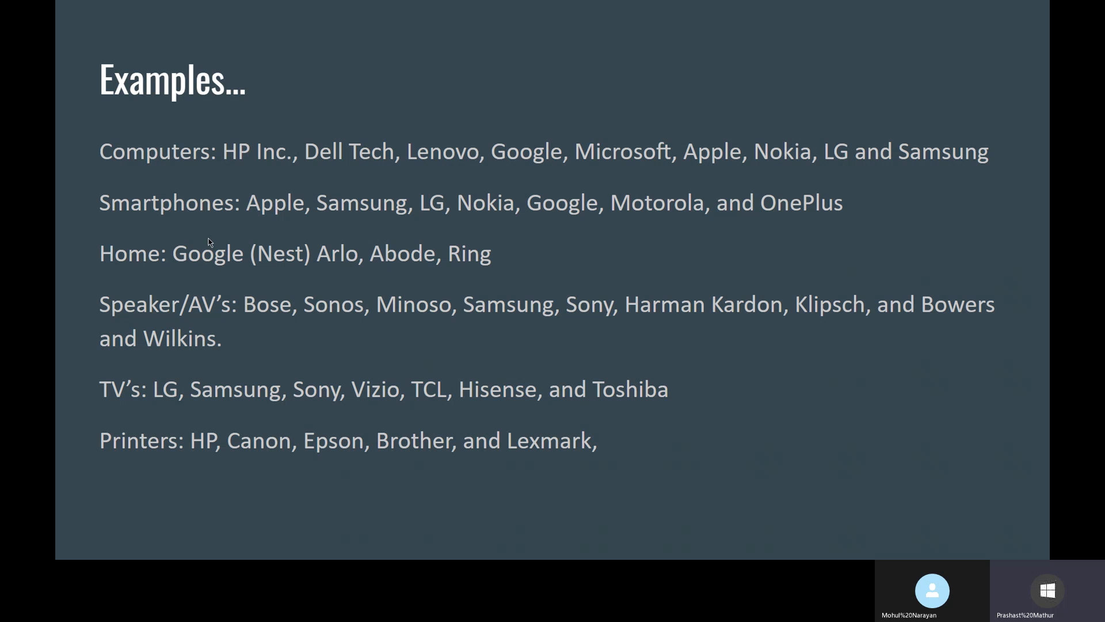
mouse_move(286, 242)
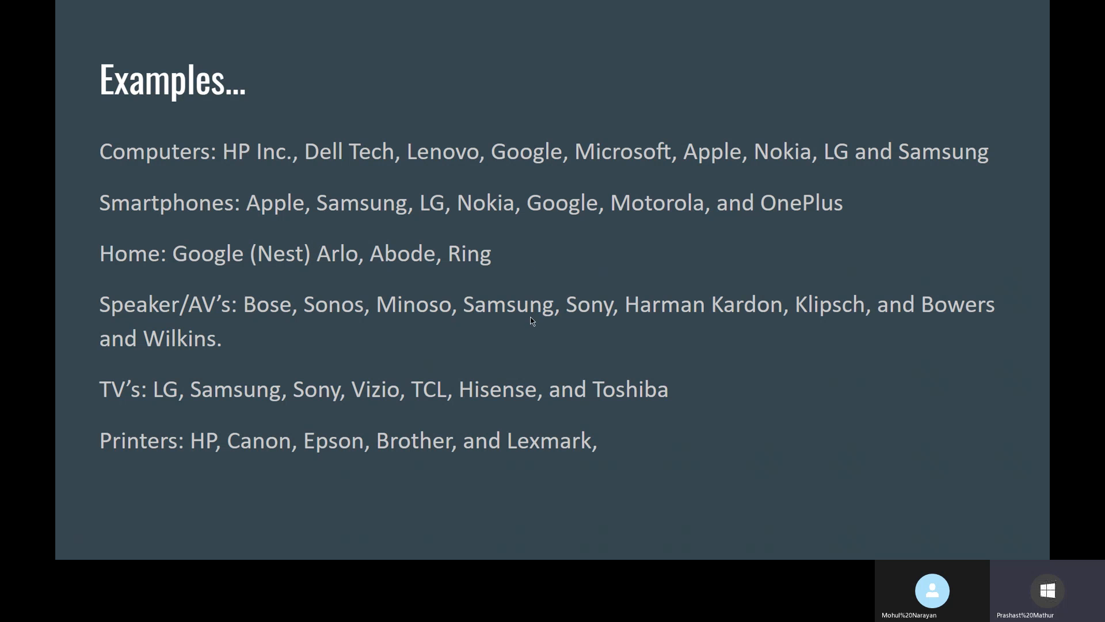
mouse_move(668, 330)
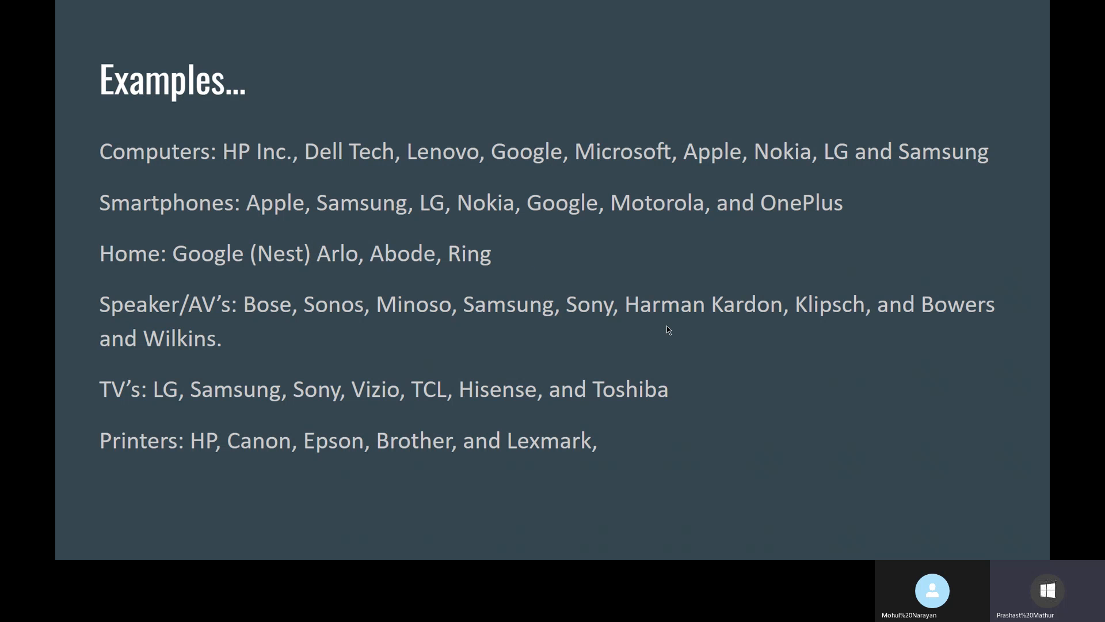
mouse_move(853, 314)
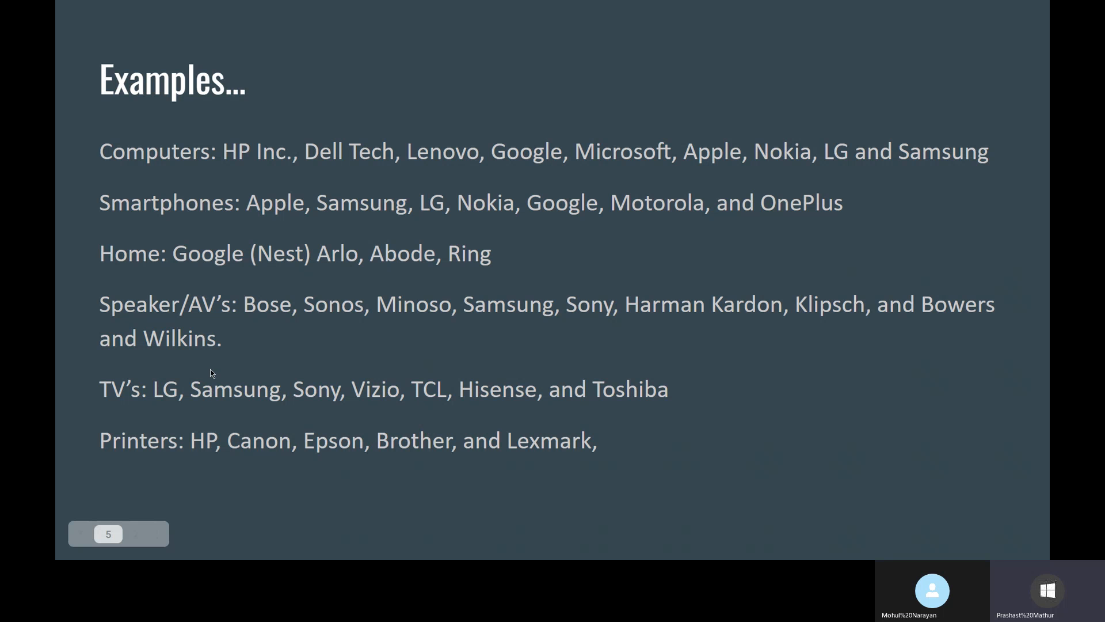
mouse_move(321, 466)
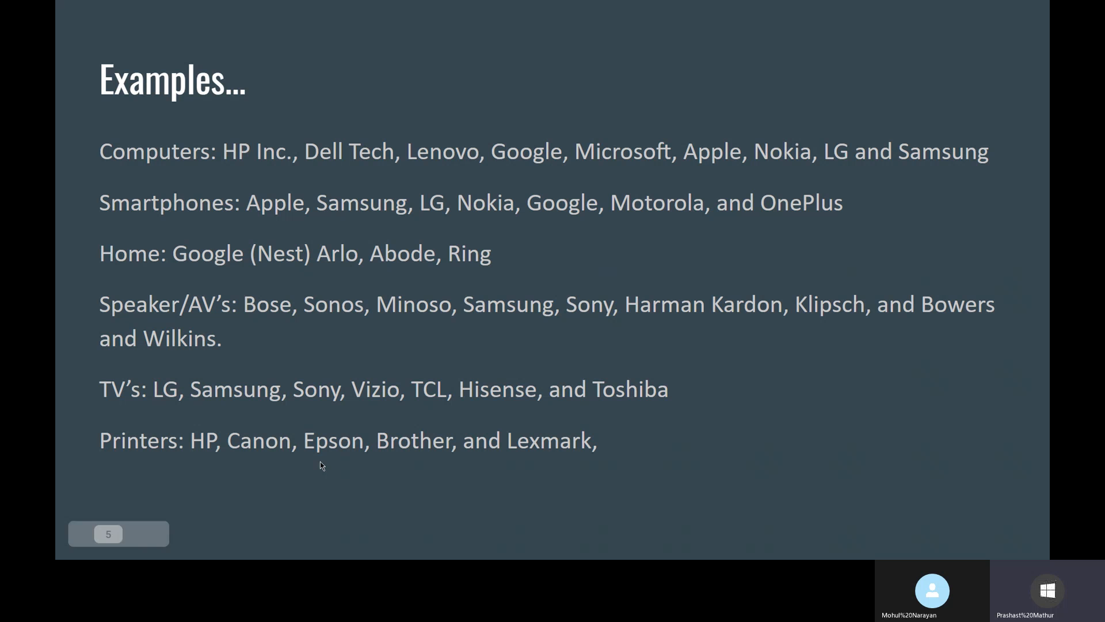
mouse_move(262, 417)
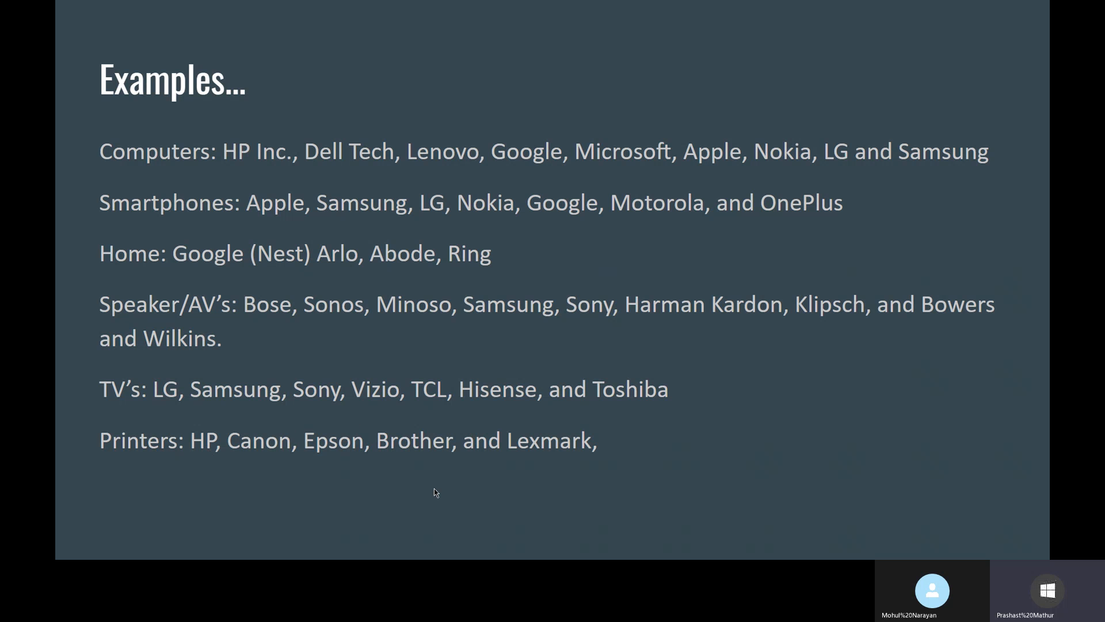
mouse_move(303, 124)
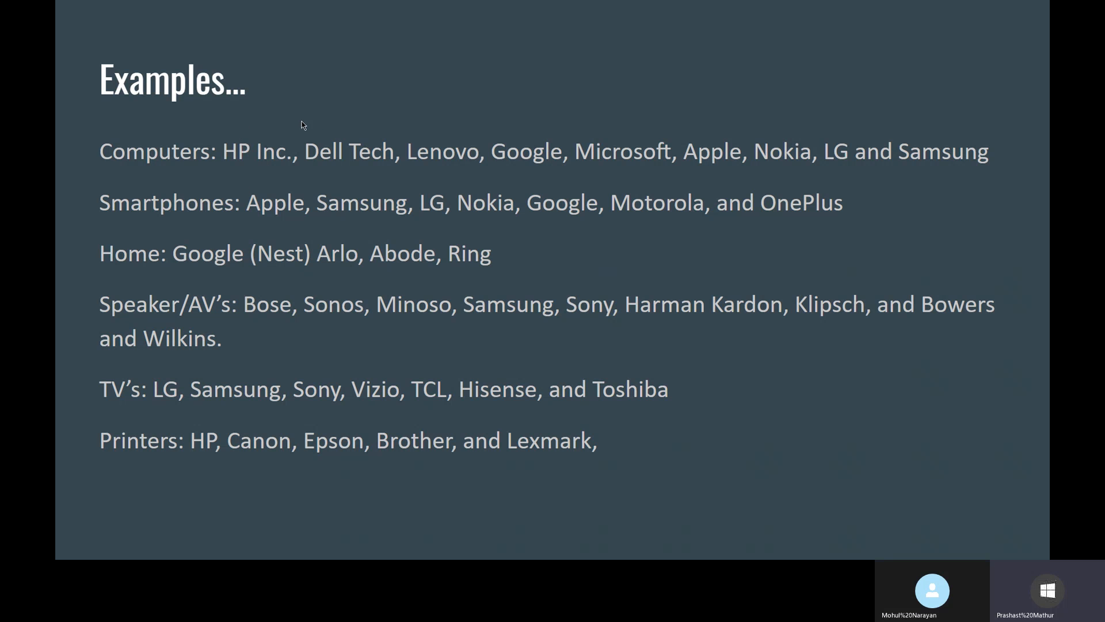
mouse_move(225, 148)
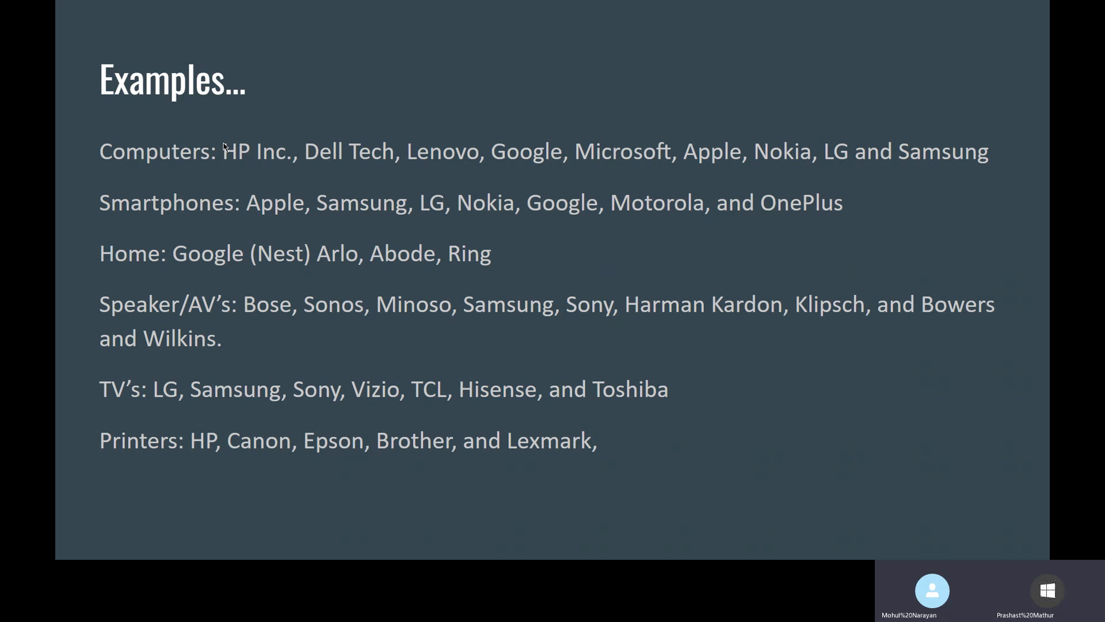
mouse_move(757, 186)
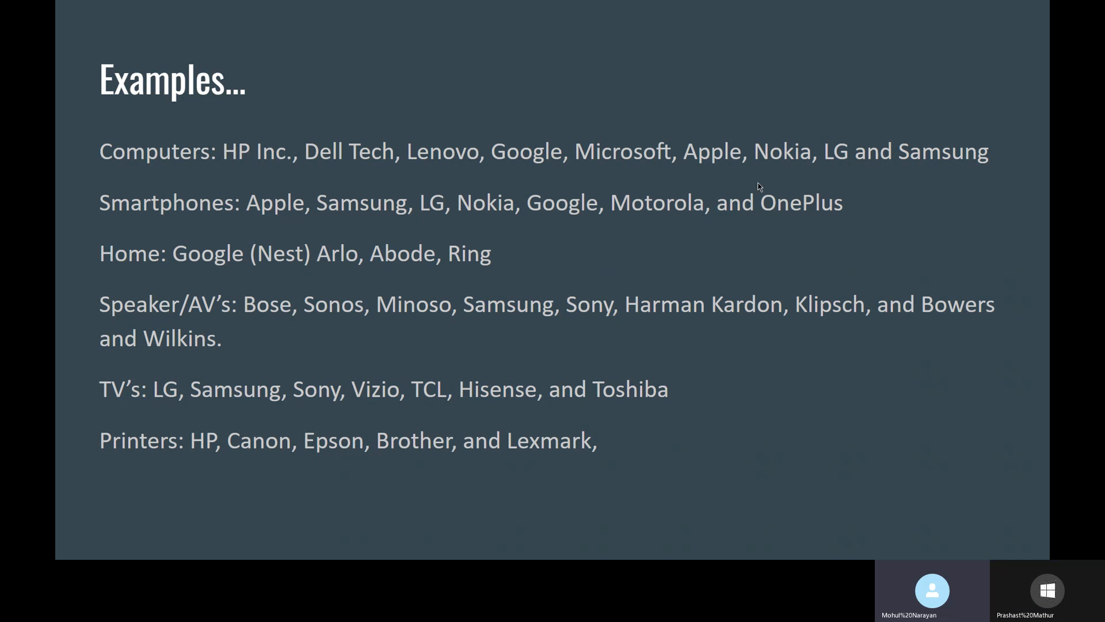
mouse_move(818, 217)
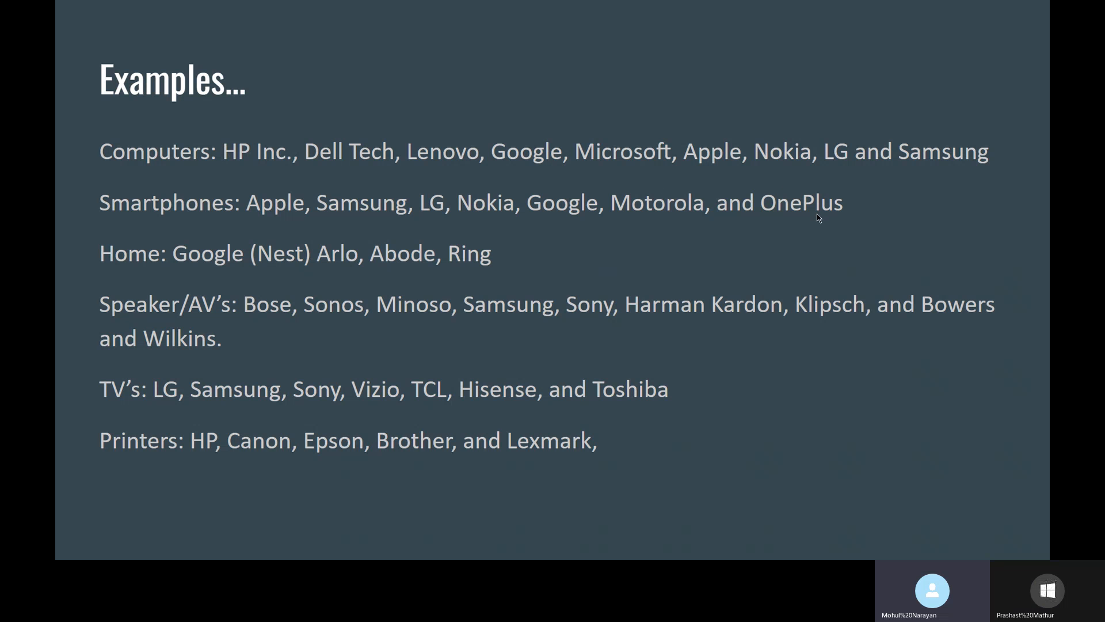
mouse_move(307, 217)
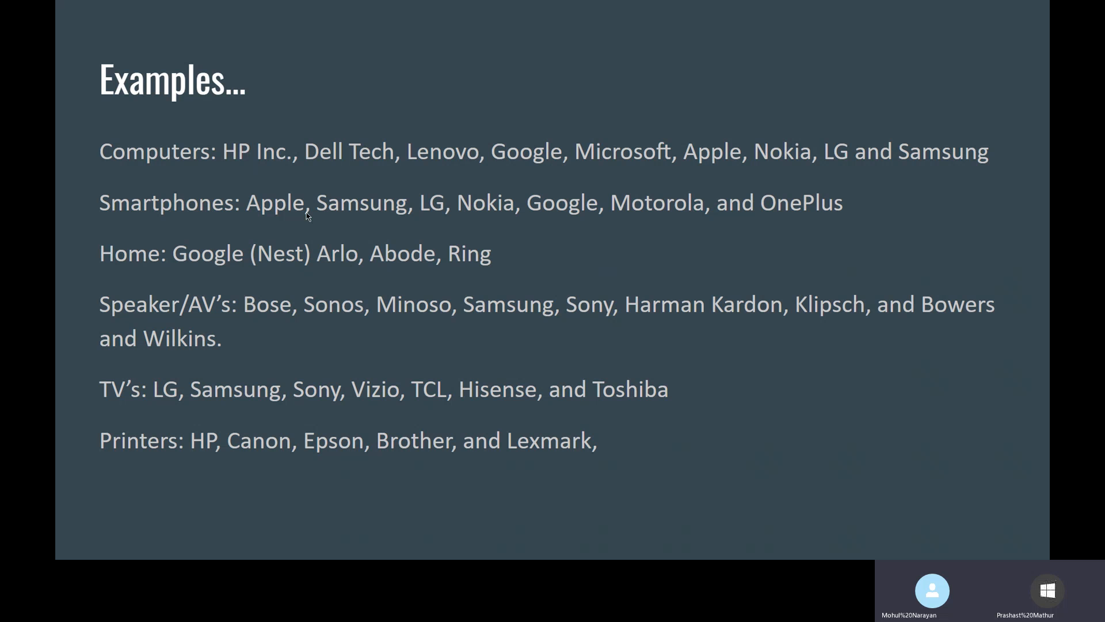
mouse_move(827, 211)
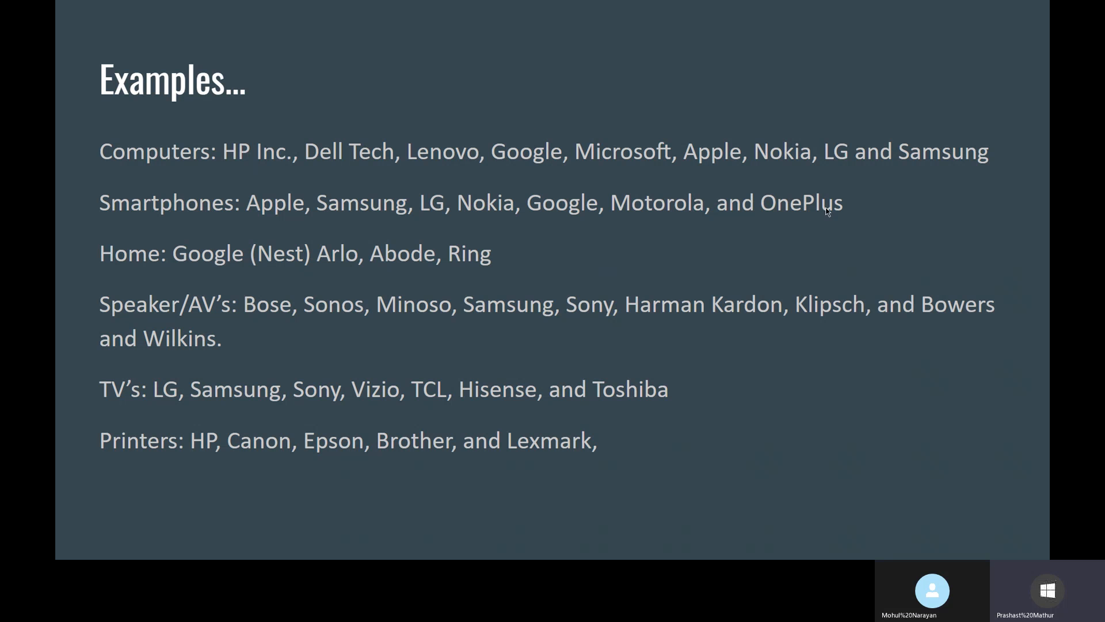
mouse_move(811, 177)
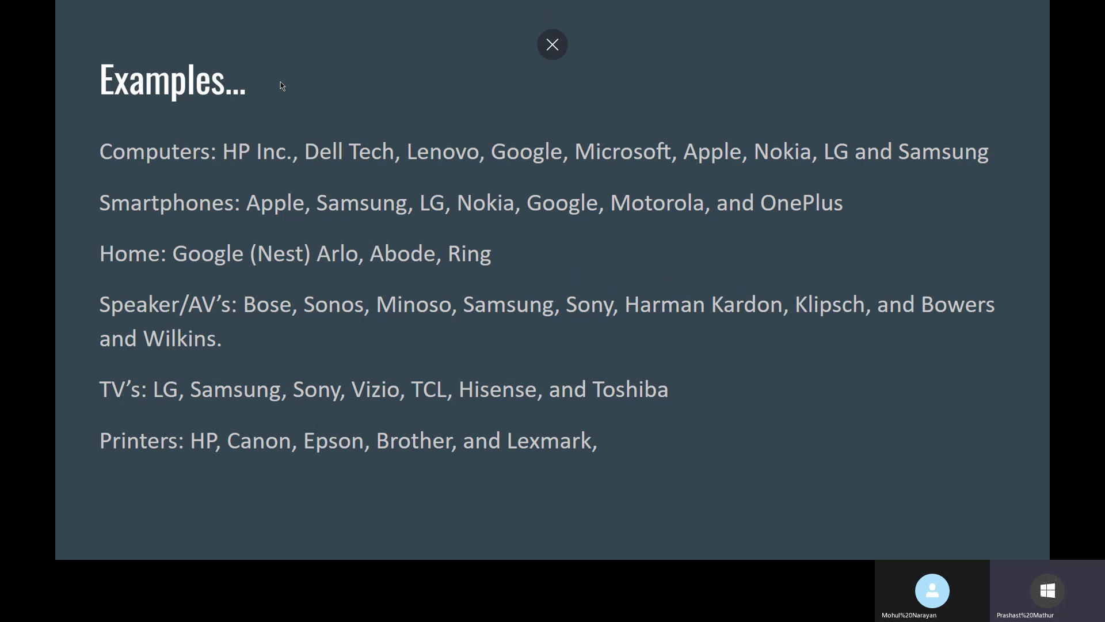
left_click(552, 44)
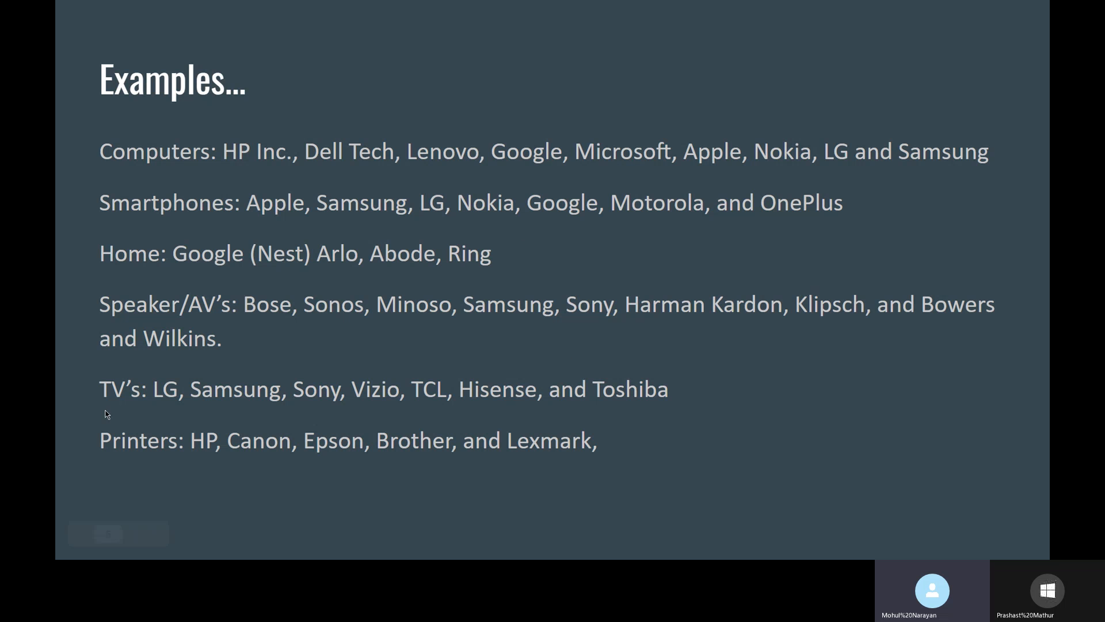
mouse_move(450, 124)
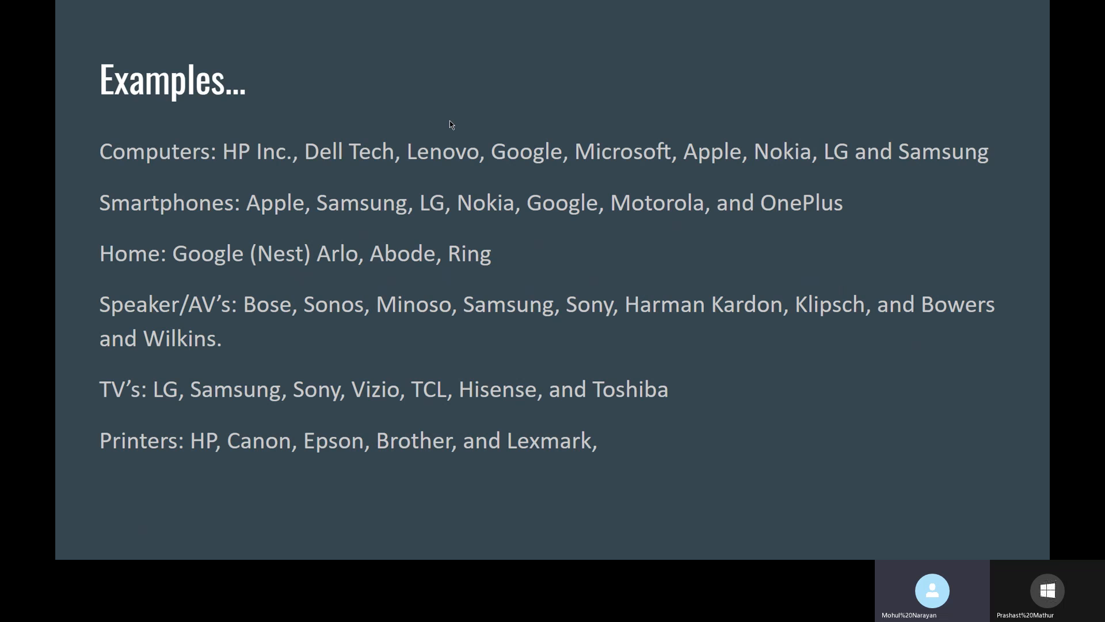